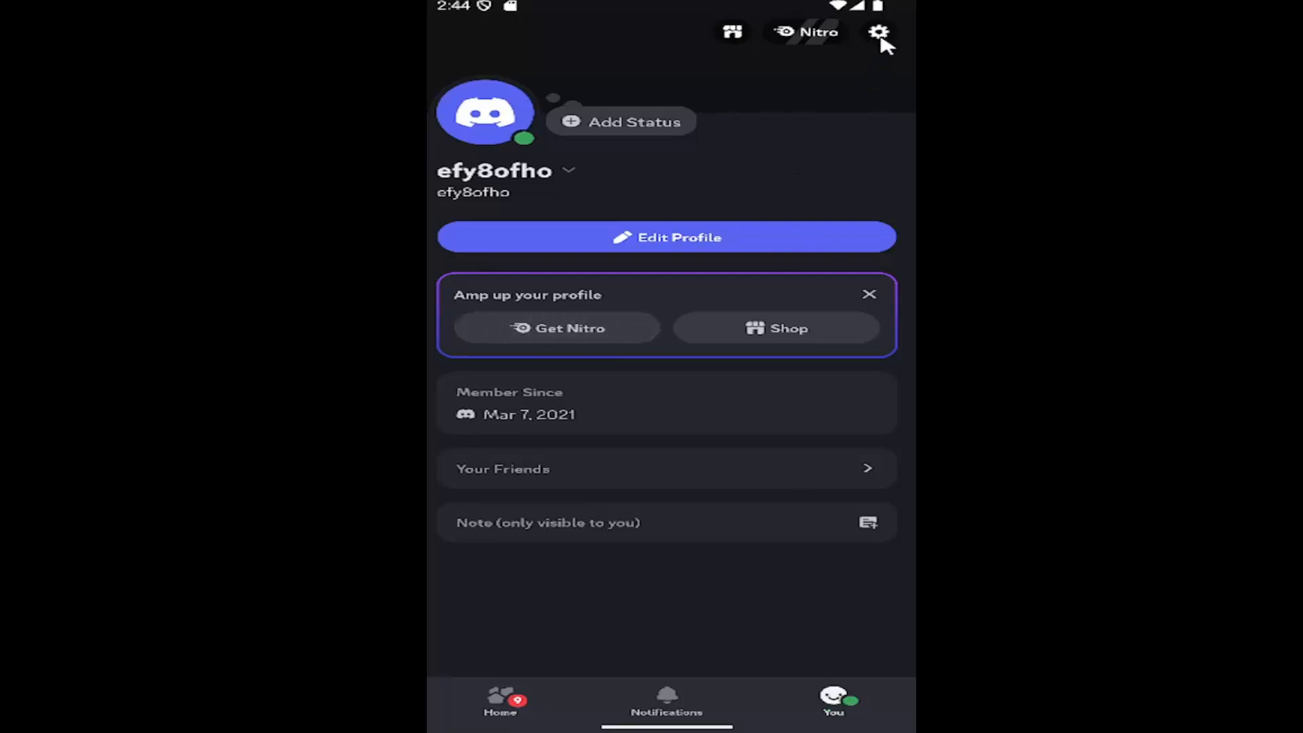
Open Content & Social settings and scroll down to the server settings with Message requests.
left_click(878, 33)
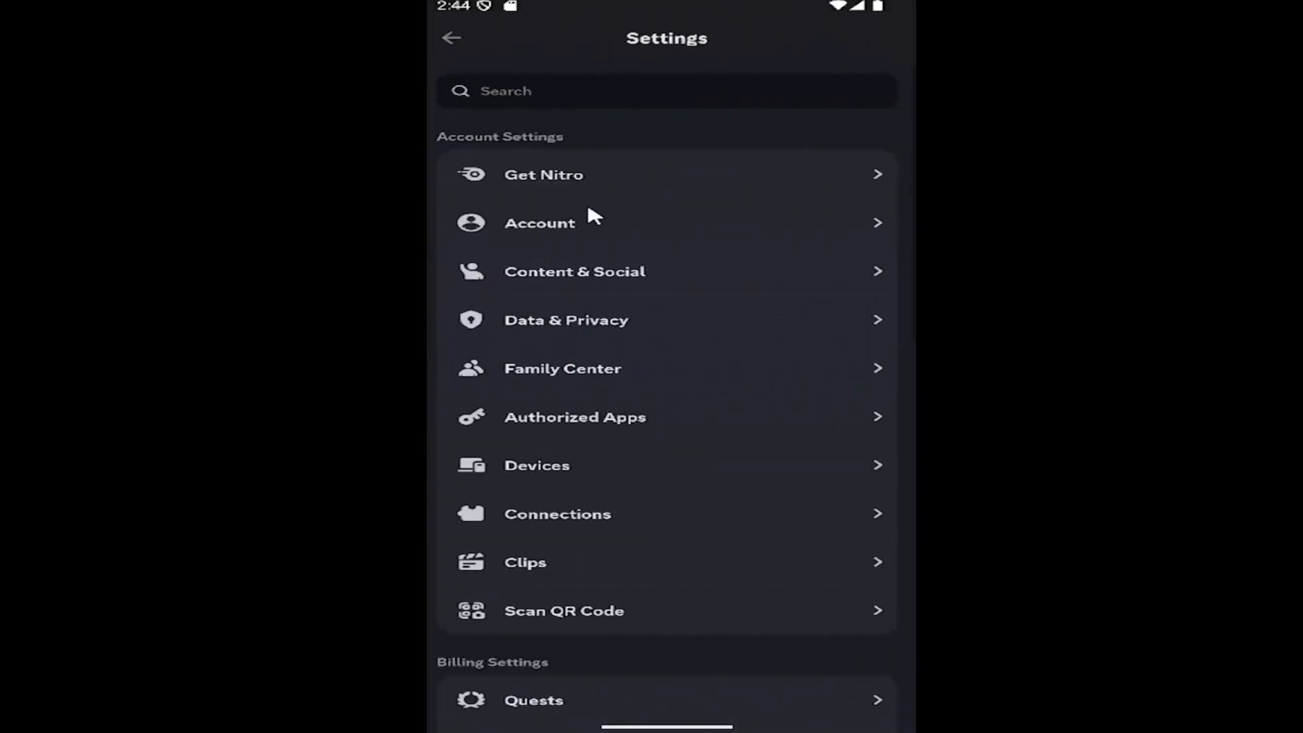
mouse_move(567, 286)
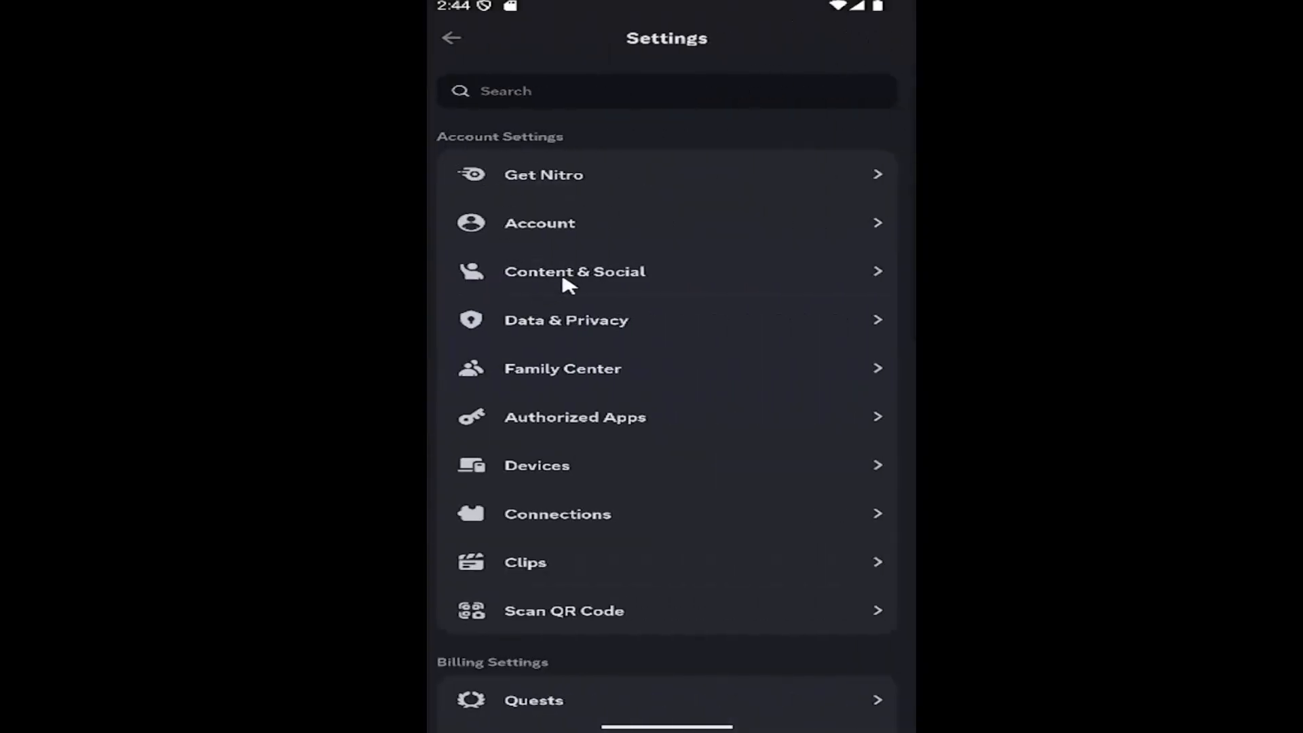
left_click(574, 271)
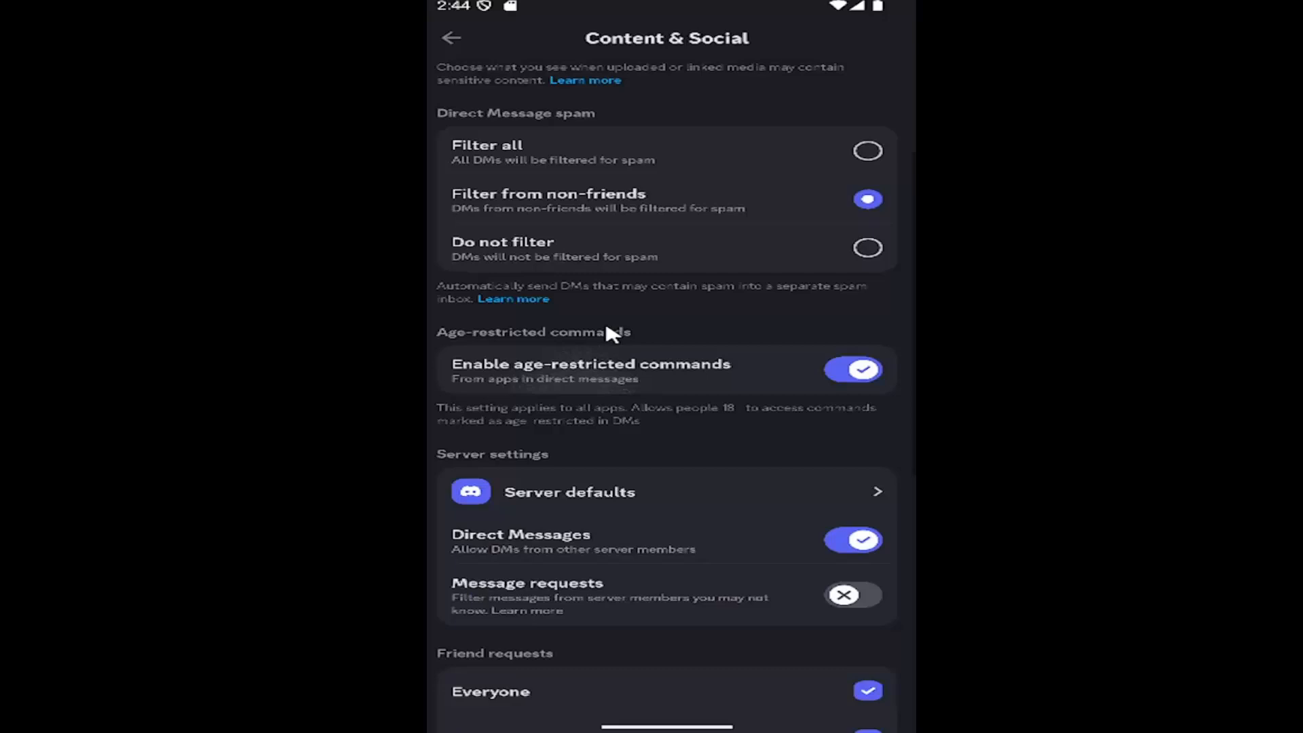
scroll("down", 3)
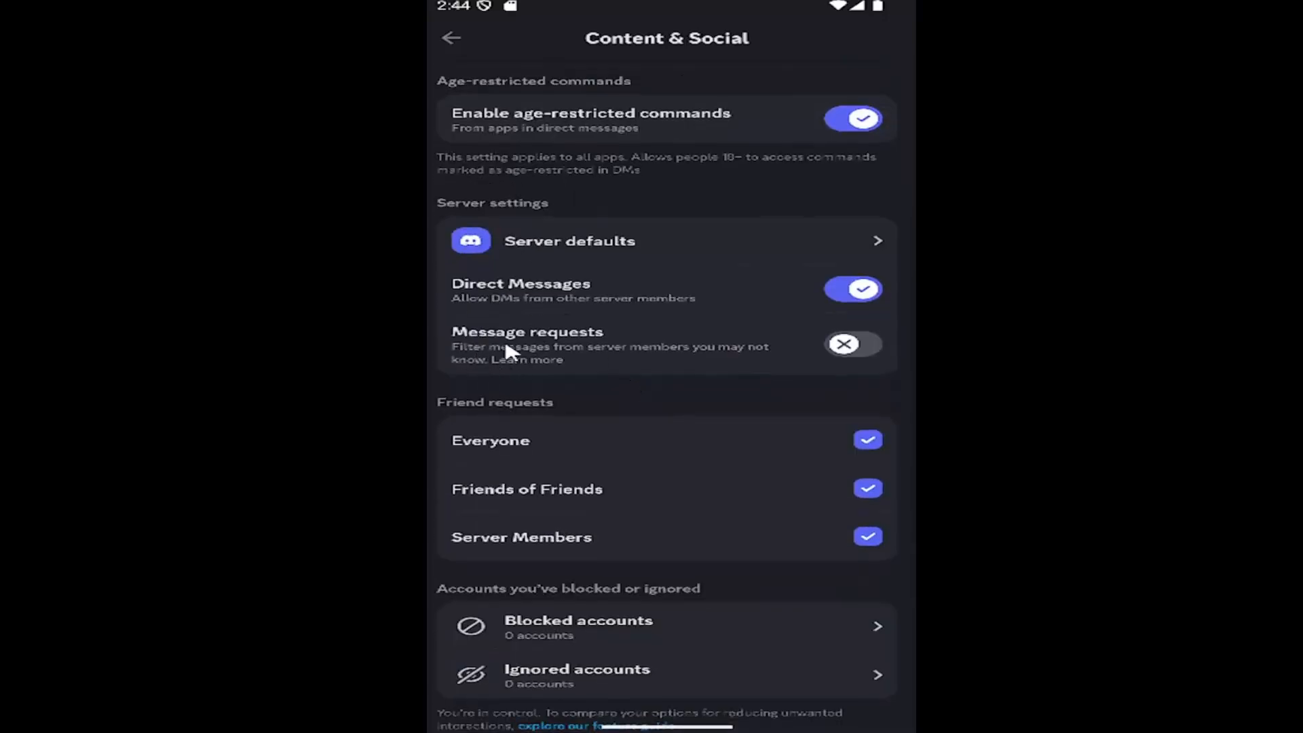
mouse_move(781, 368)
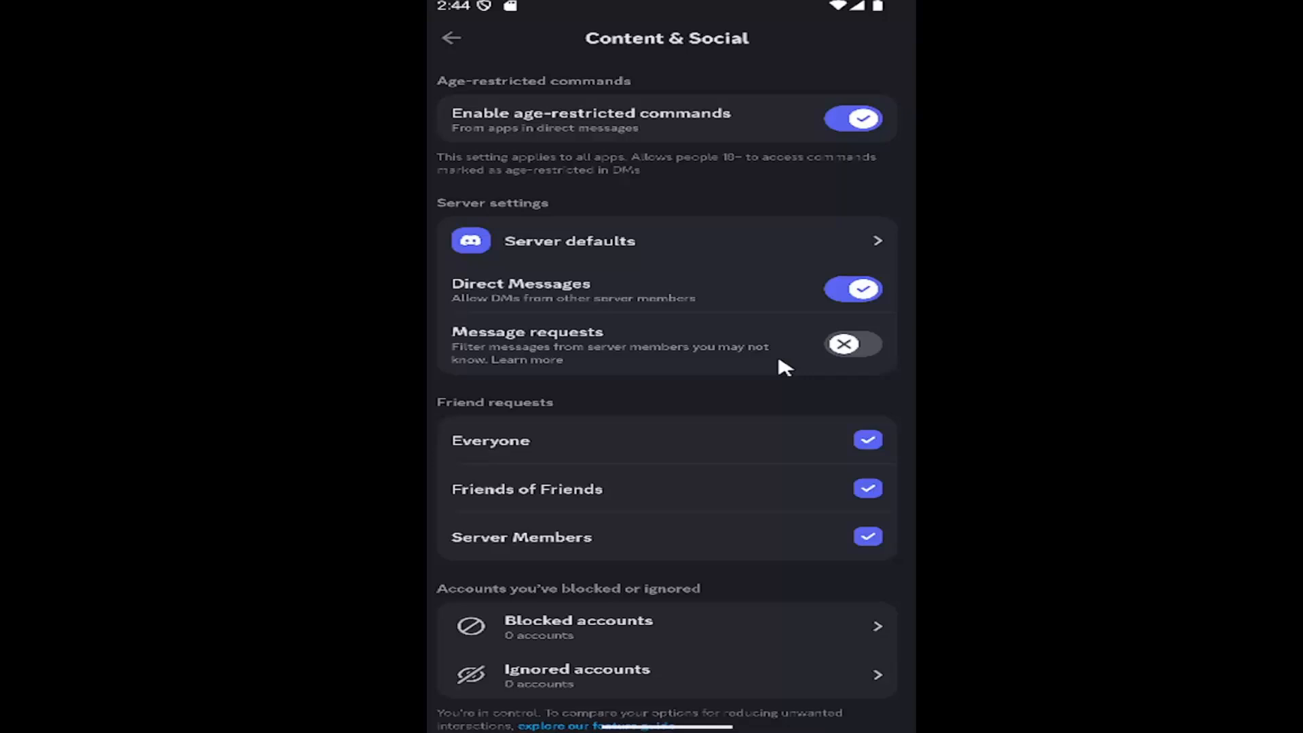
left_click(852, 344)
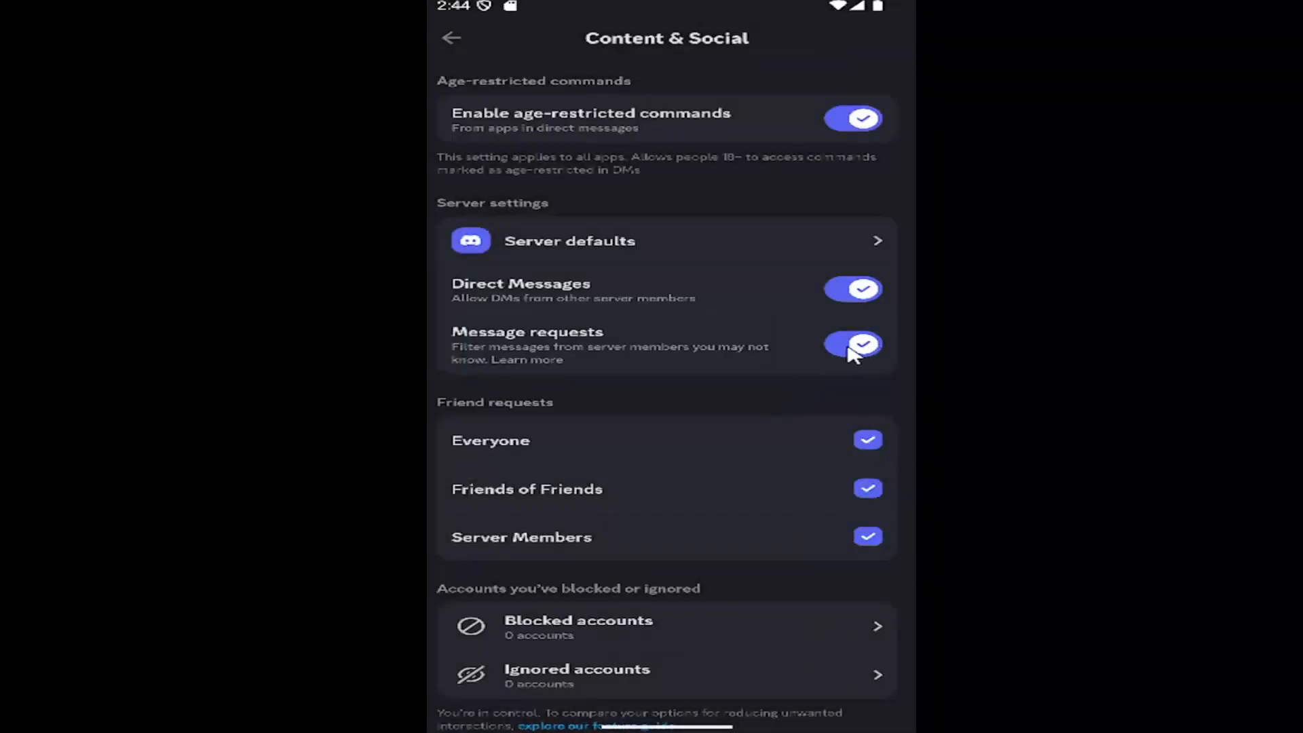
left_click(852, 344)
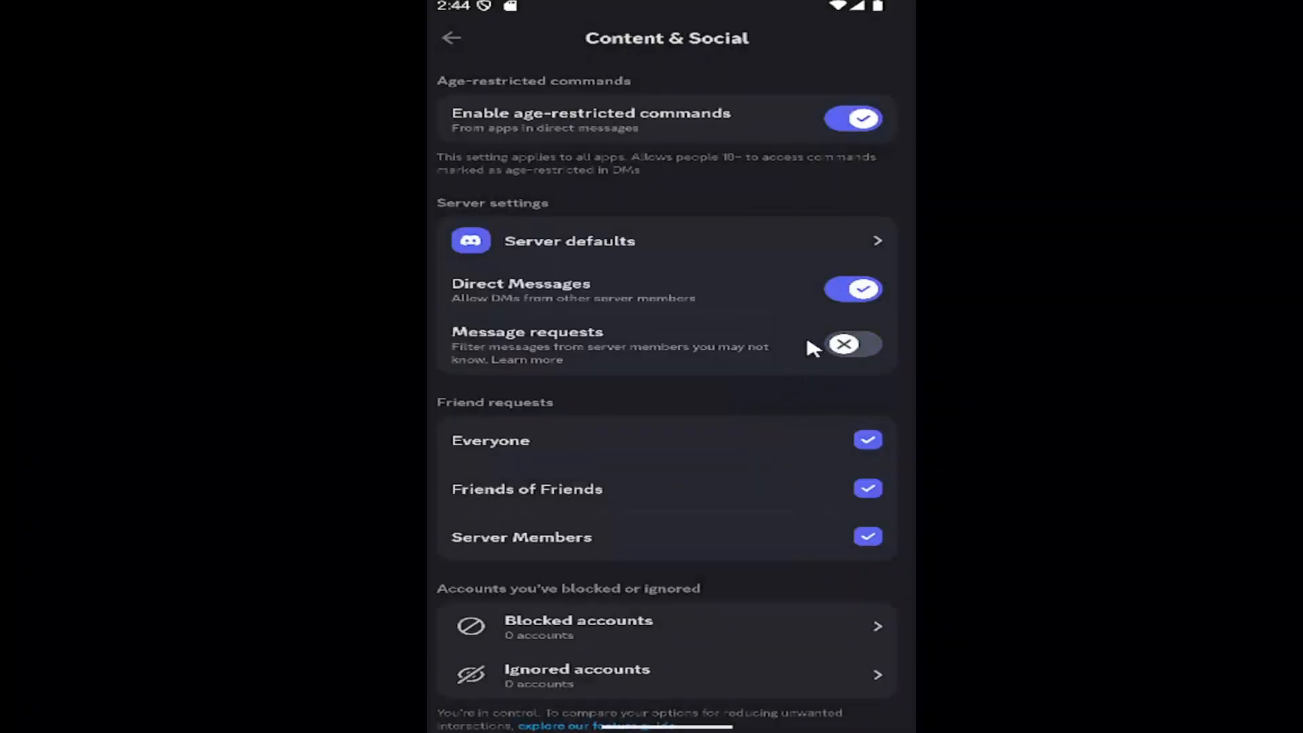
mouse_move(511, 439)
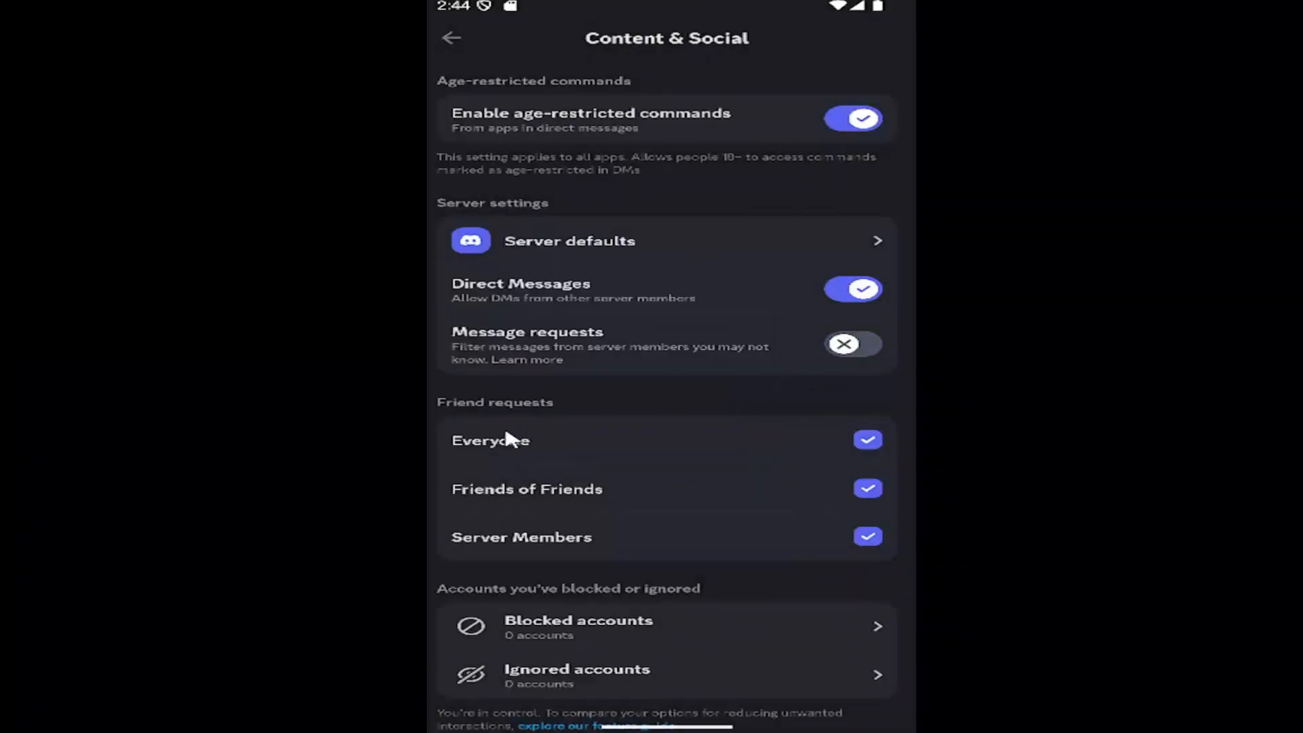
mouse_move(647, 337)
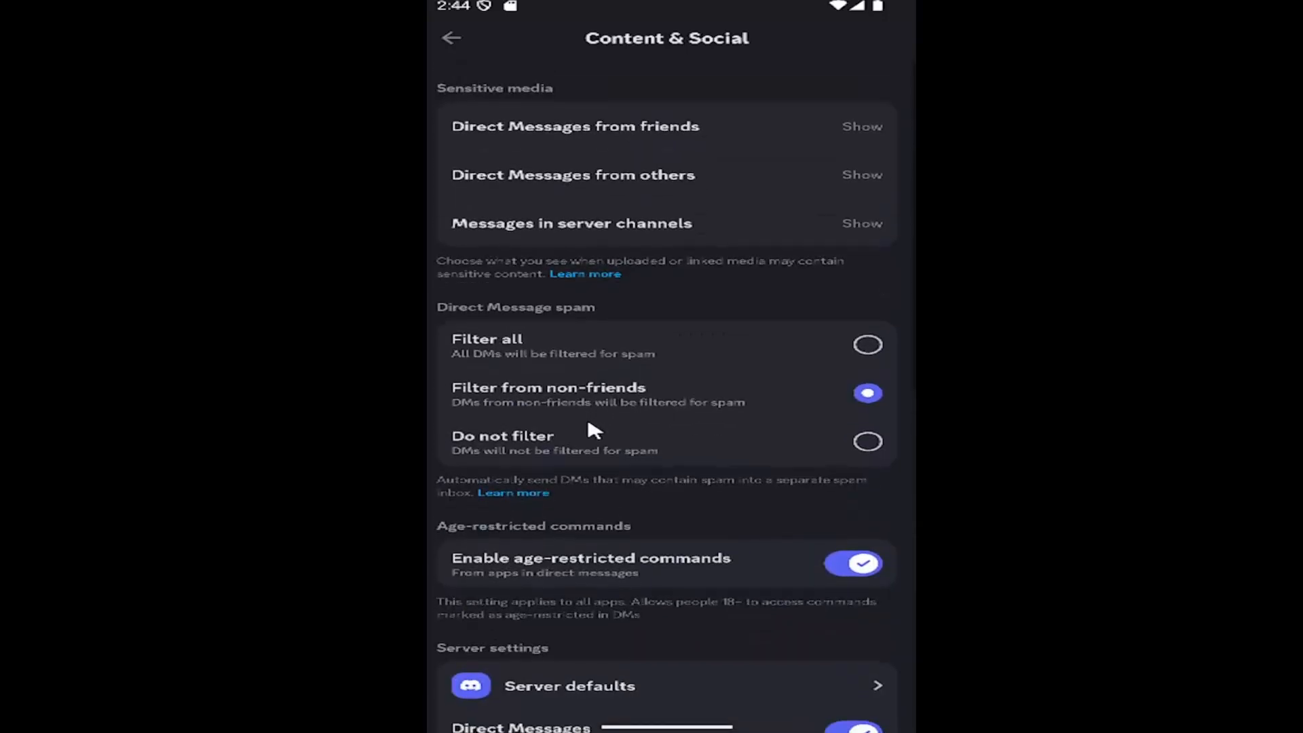
mouse_move(619, 126)
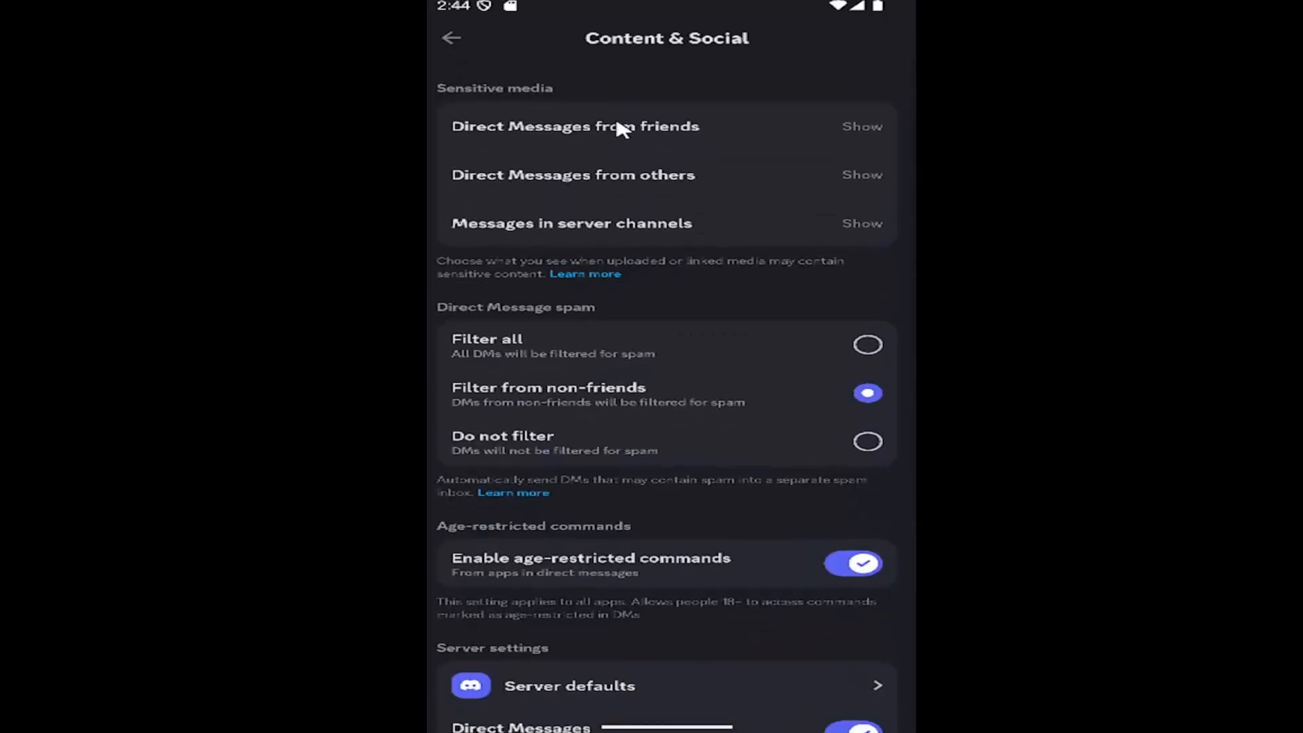
mouse_move(661, 189)
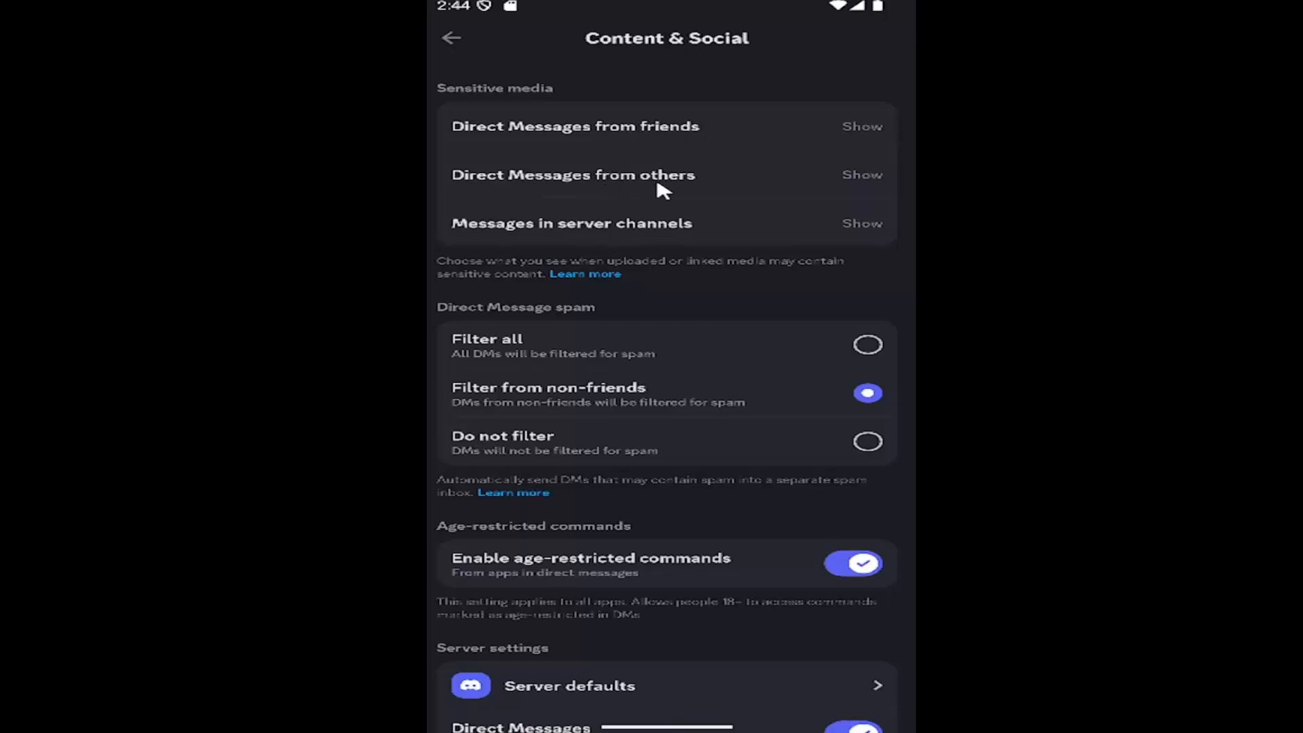
mouse_move(611, 262)
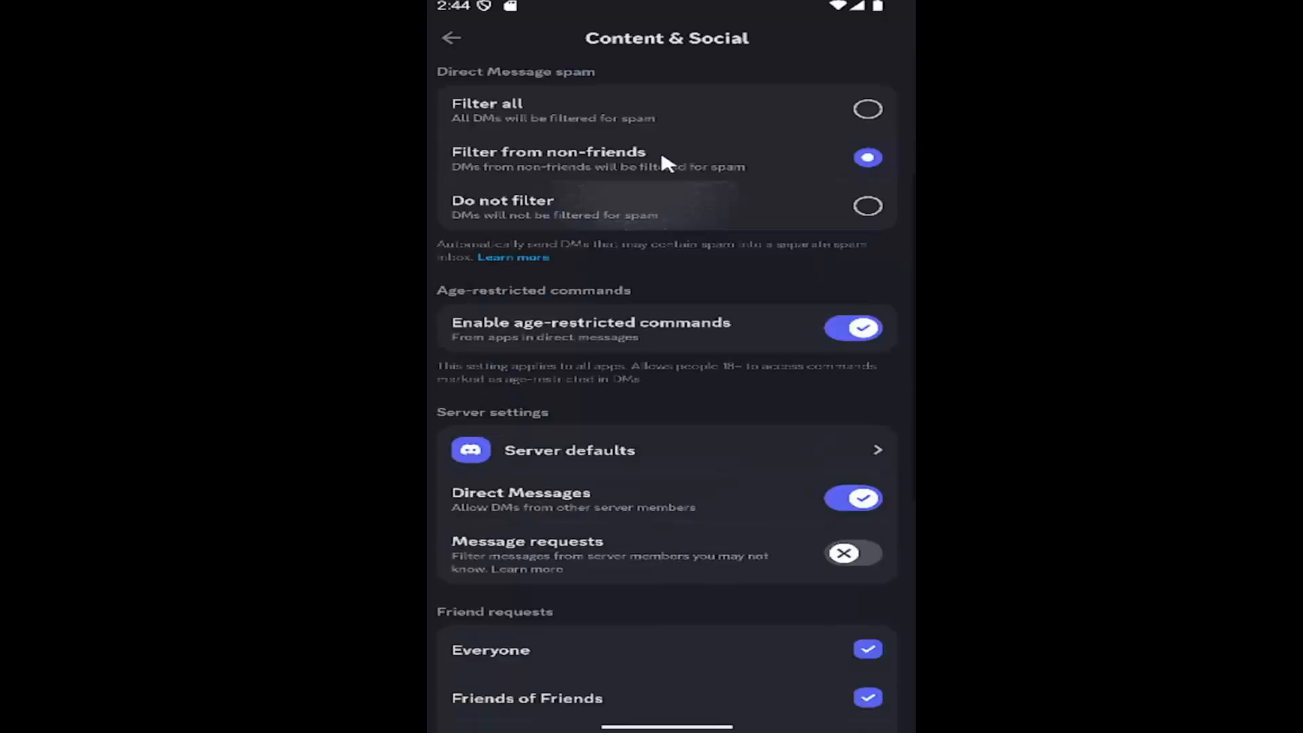
Back out through the main settings list to the You profile page.
left_click(449, 37)
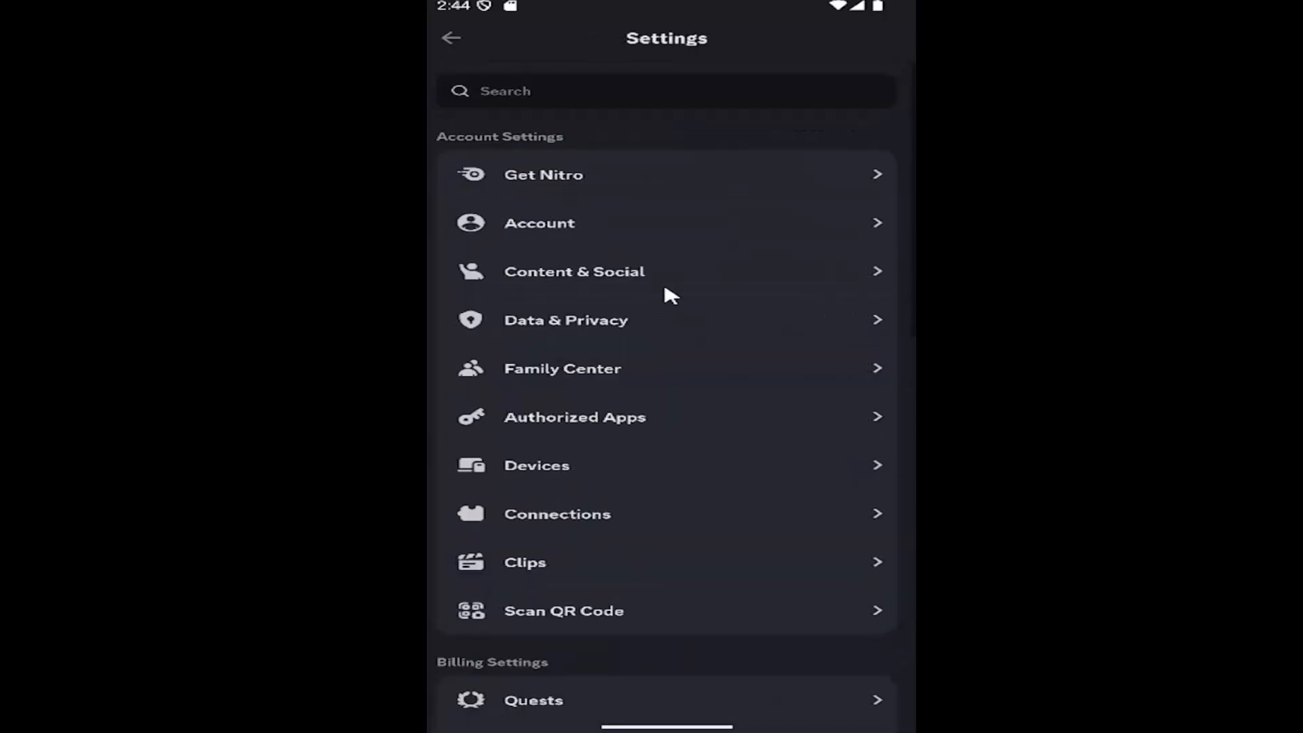
left_click(449, 37)
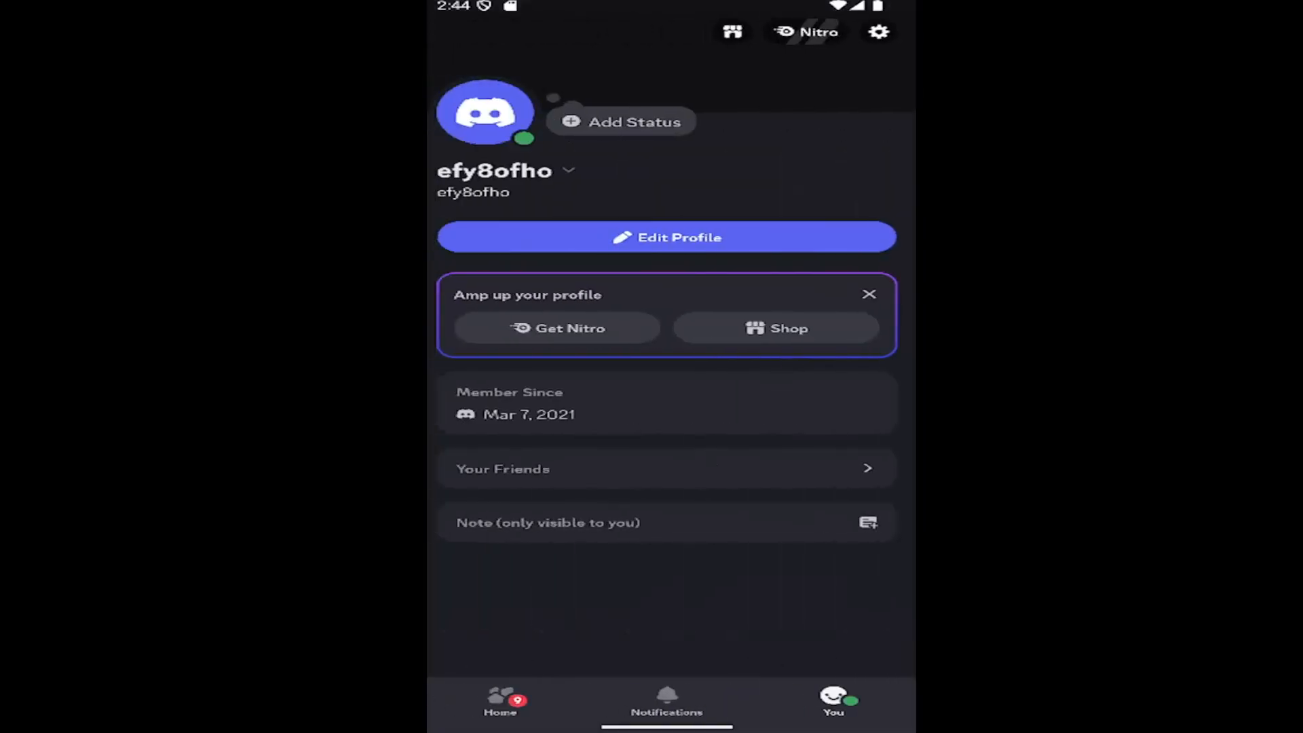